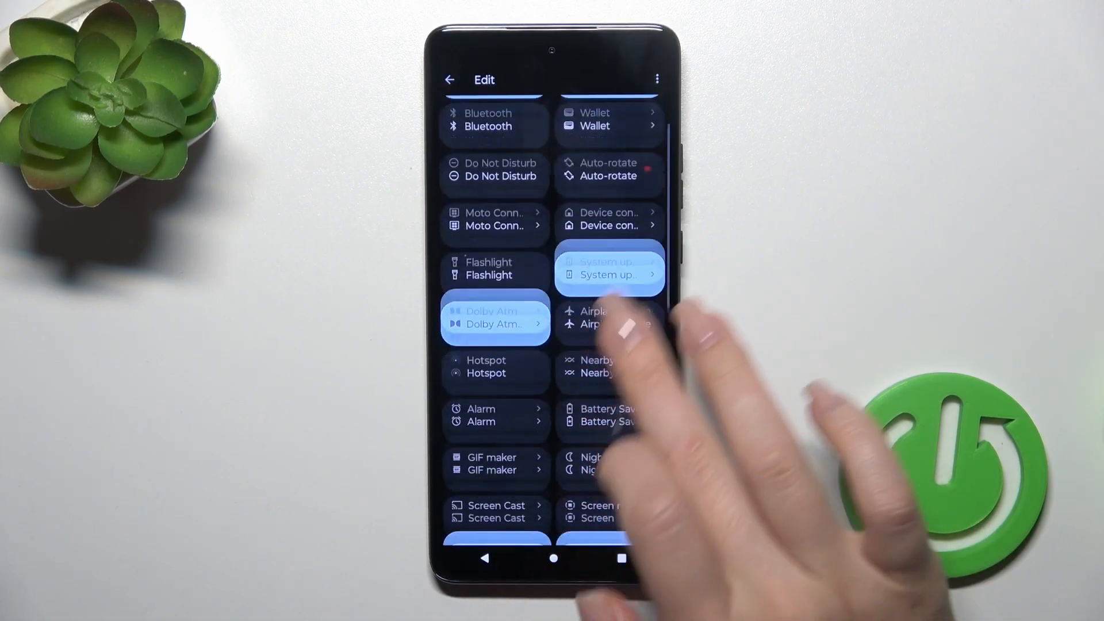
Scroll the edit list to reveal addable tiles like Storage, Calculator and Selfie
{"action": "scroll", "scroll_direction": "down", "scroll_amount": 3}
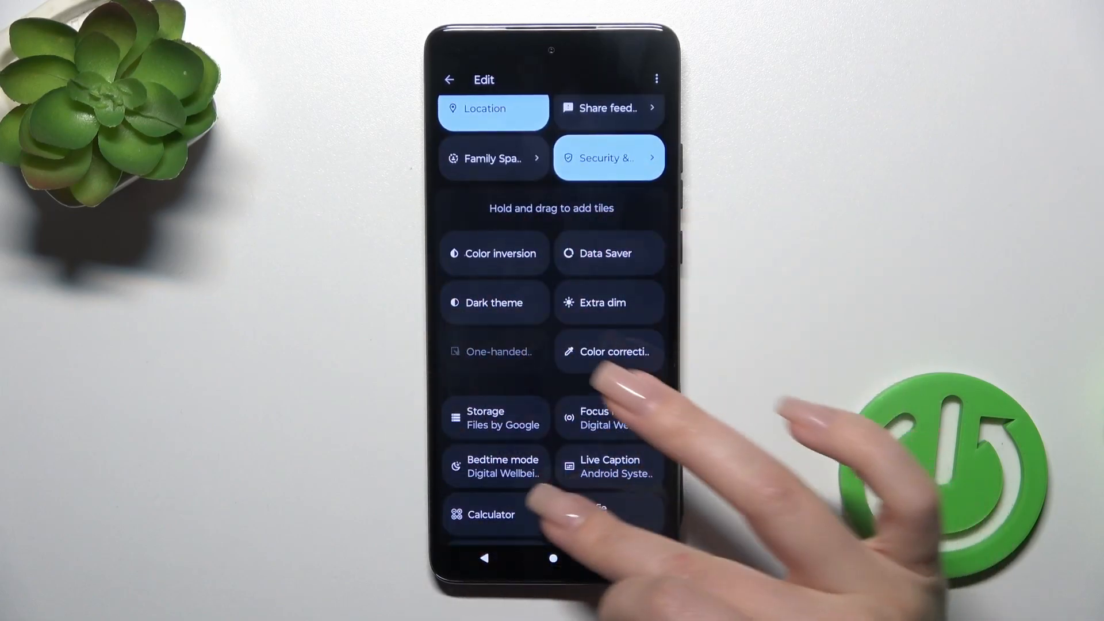
{"action": "scroll", "scroll_direction": "up", "scroll_amount": 3}
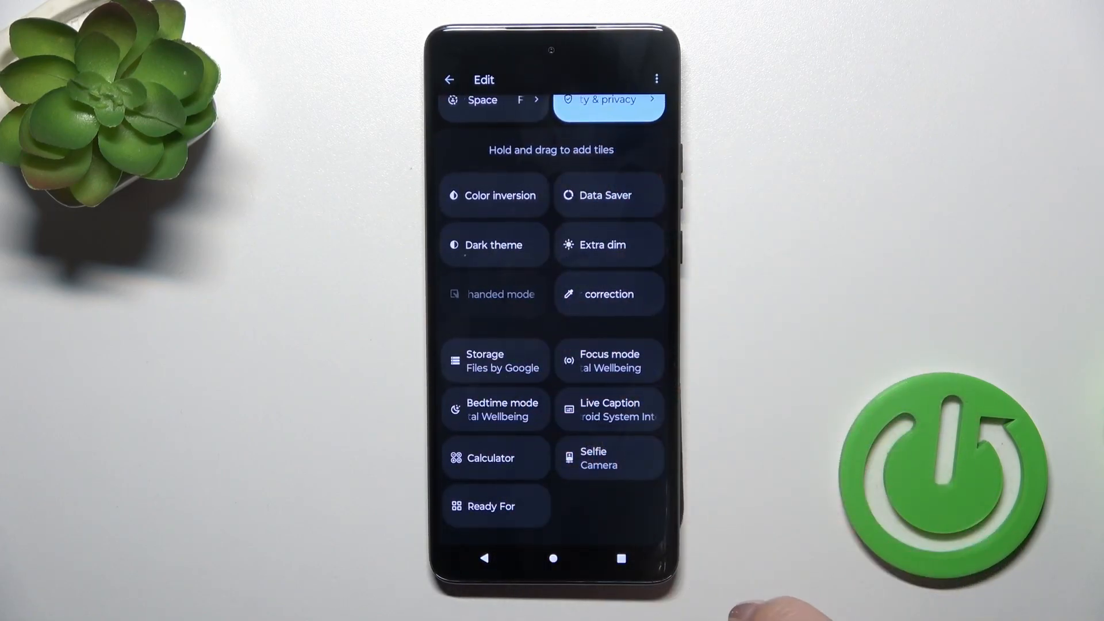
Scroll down to the add section to drag in Color inversion and Dark theme
{"action": "scroll", "scroll_direction": "down", "scroll_amount": 3}
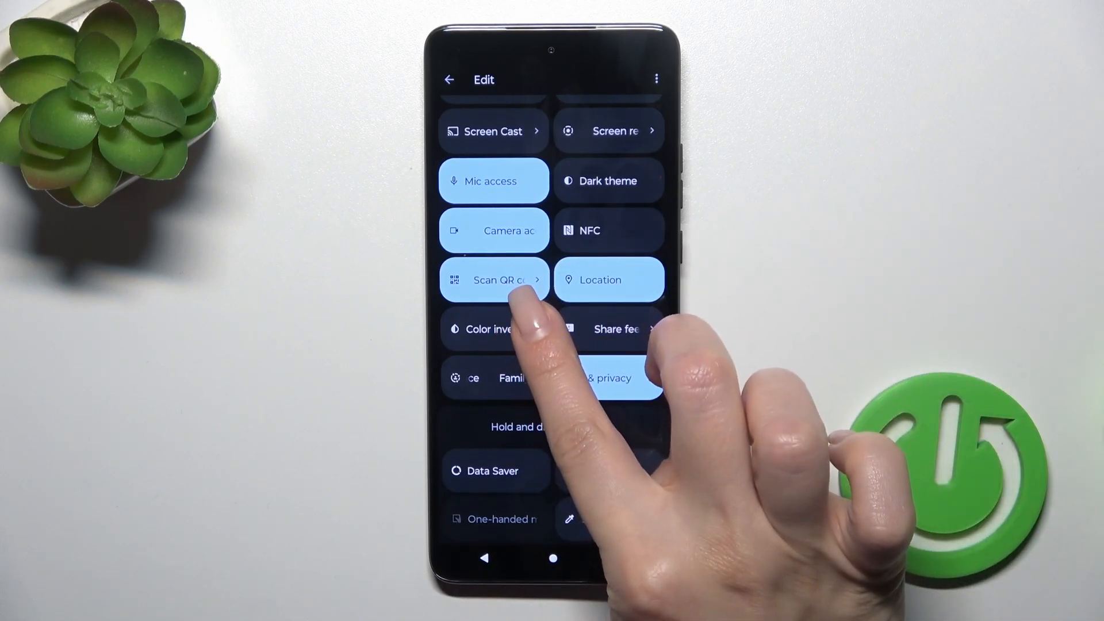
Return to the top of the active tiles and open the overflow menu showing Reset
{"action": "scroll", "scroll_direction": "up", "scroll_amount": 3}
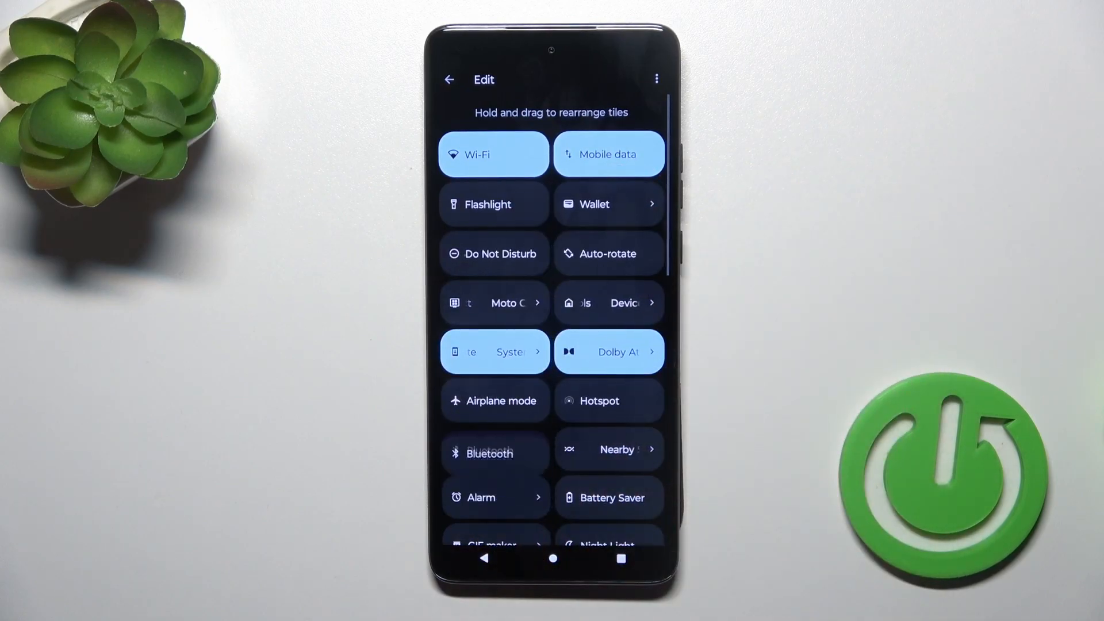
{"action": "left_click", "coordinate": [656, 79]}
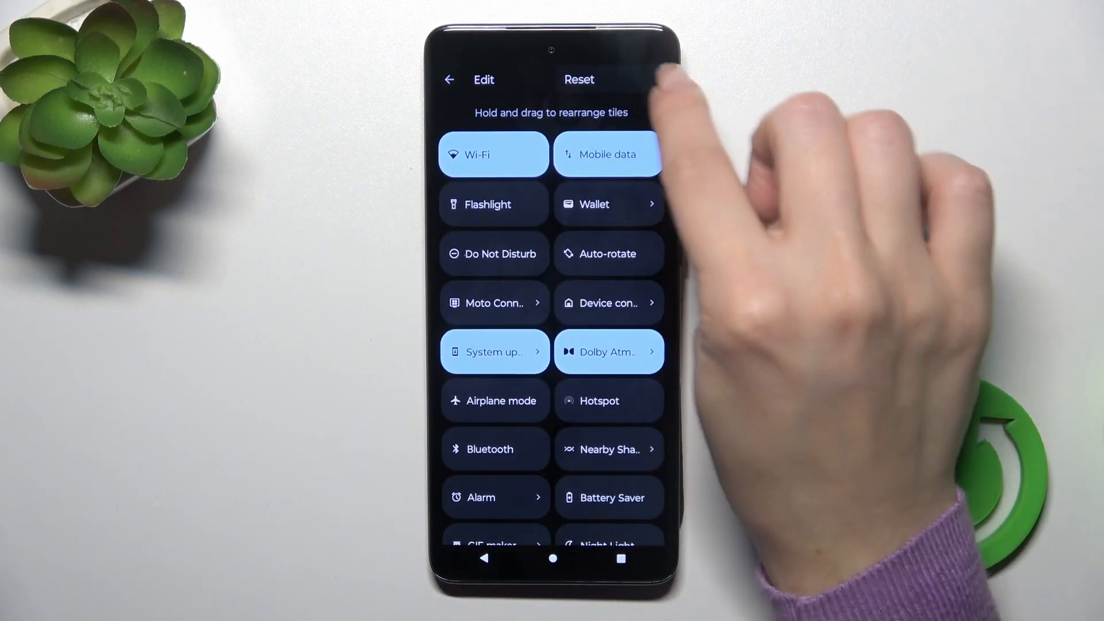